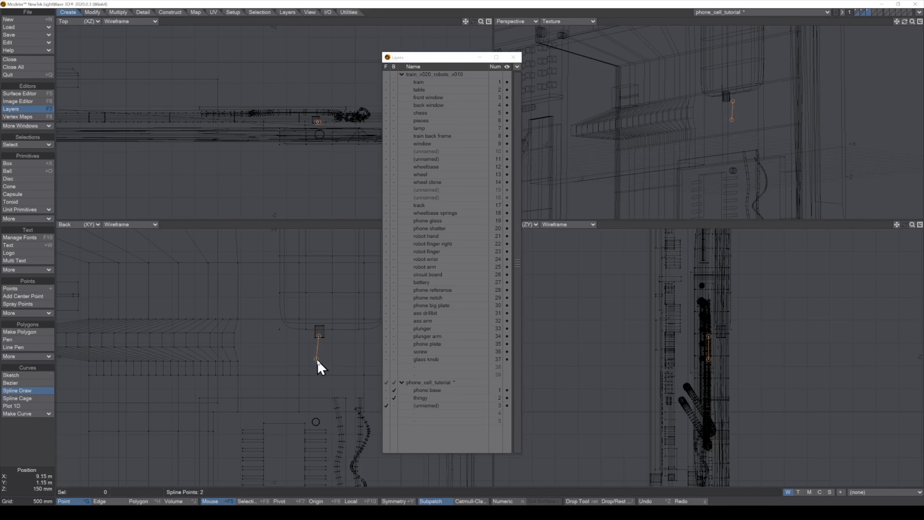
Step: Place the remaining spline points for the wire curve, then switch over to Blender
click(303, 402)
text(wire)
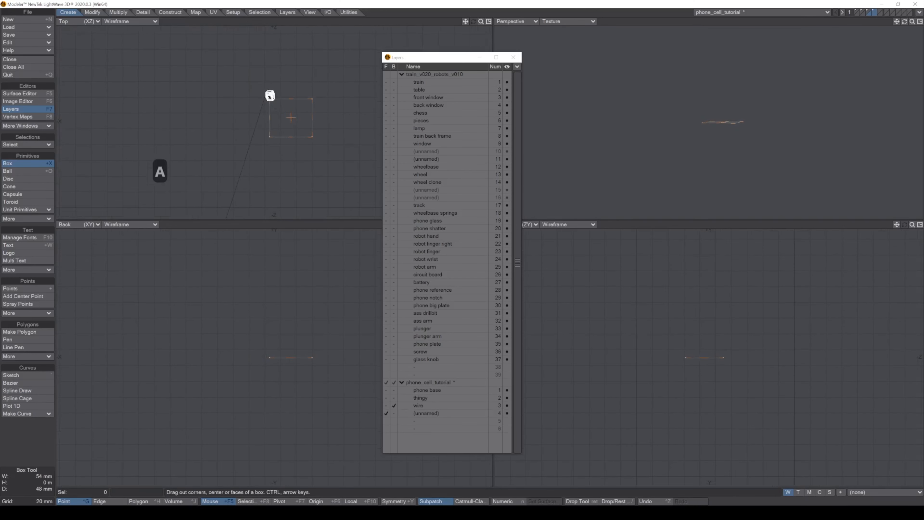
click(10, 202)
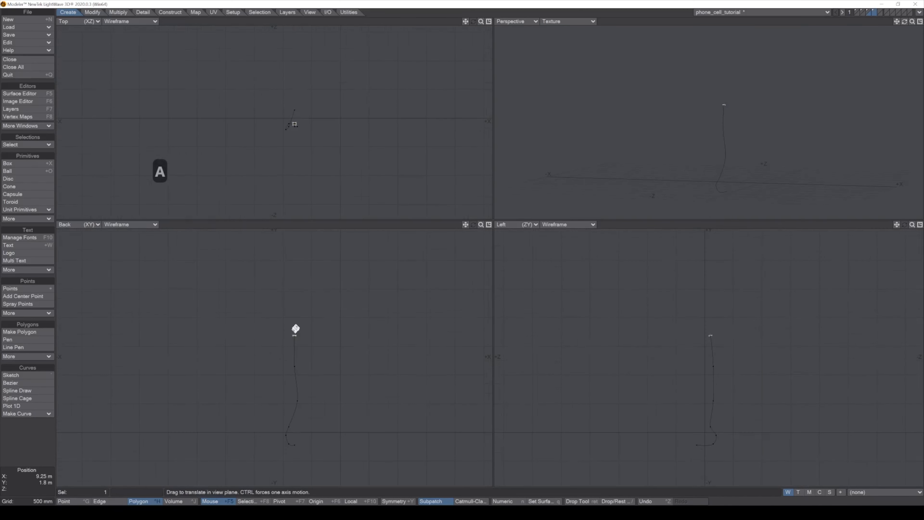
click(118, 11)
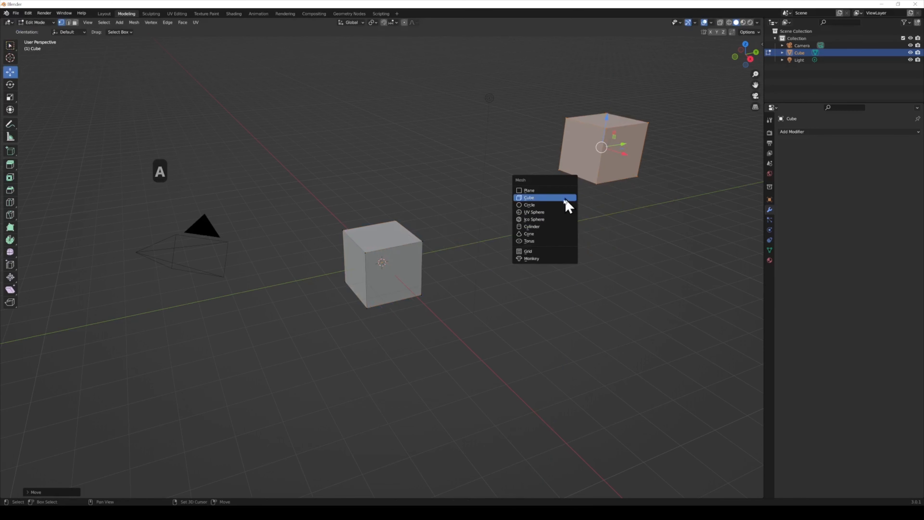
Step: Add a second cube and fit a cylinder stub on its face as a pipe connector
click(531, 227)
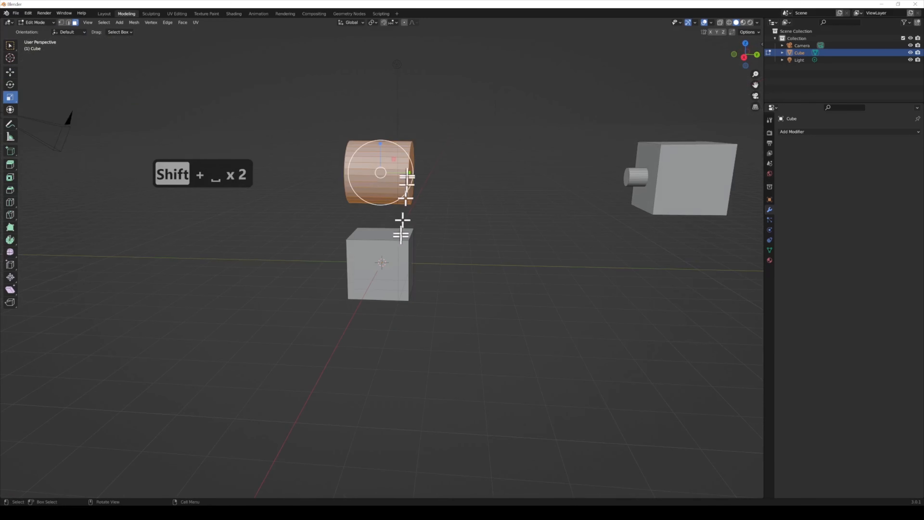
click(34, 23)
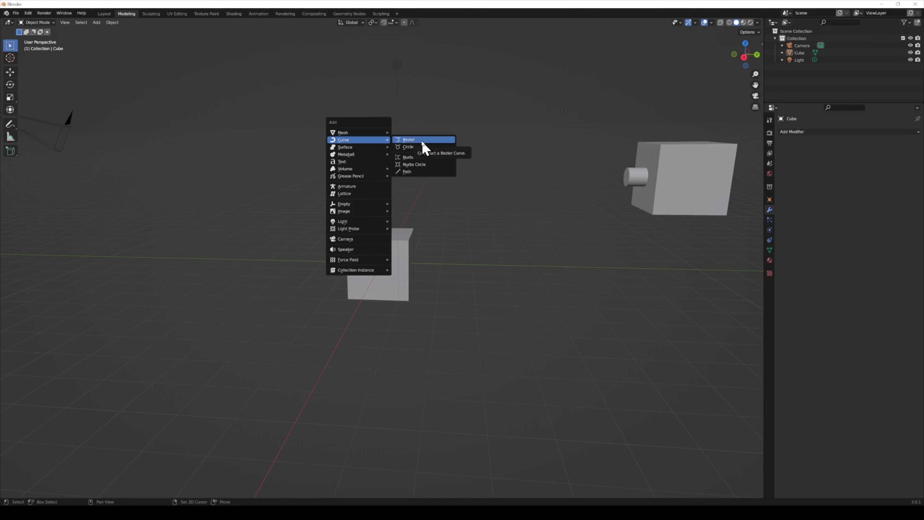
Step: Add a Bezier curve and sketch its path arcing out from the first box's stub
click(409, 139)
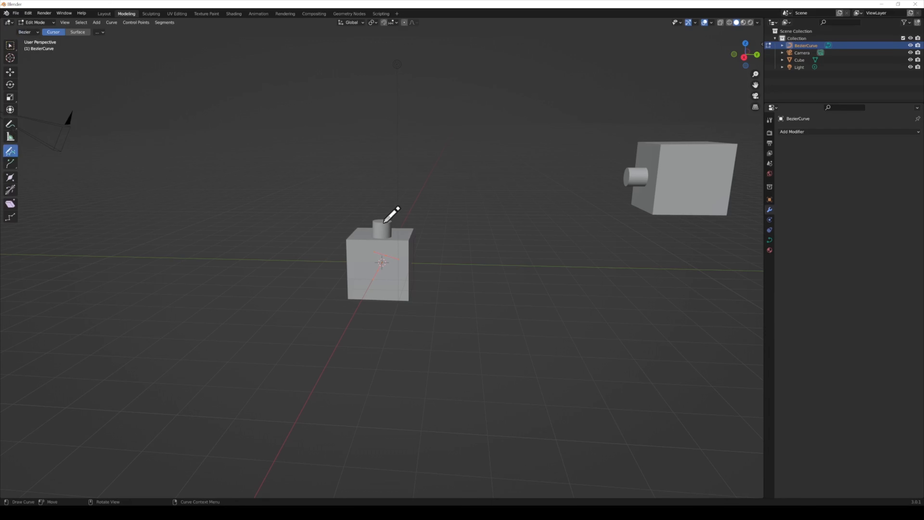
drag(392, 212, 619, 163)
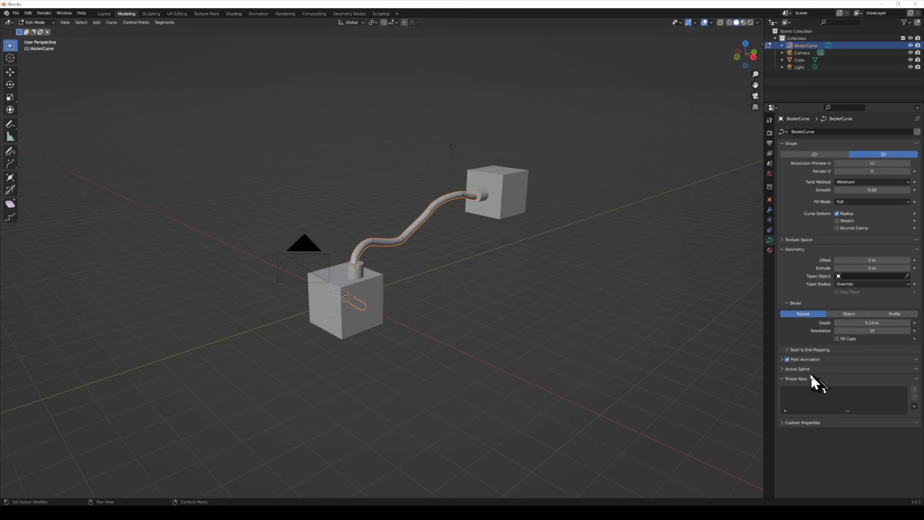
Step: Keyframe the curve's End mapping factor at the timeline start and a later frame so the pipe grows
click(809, 349)
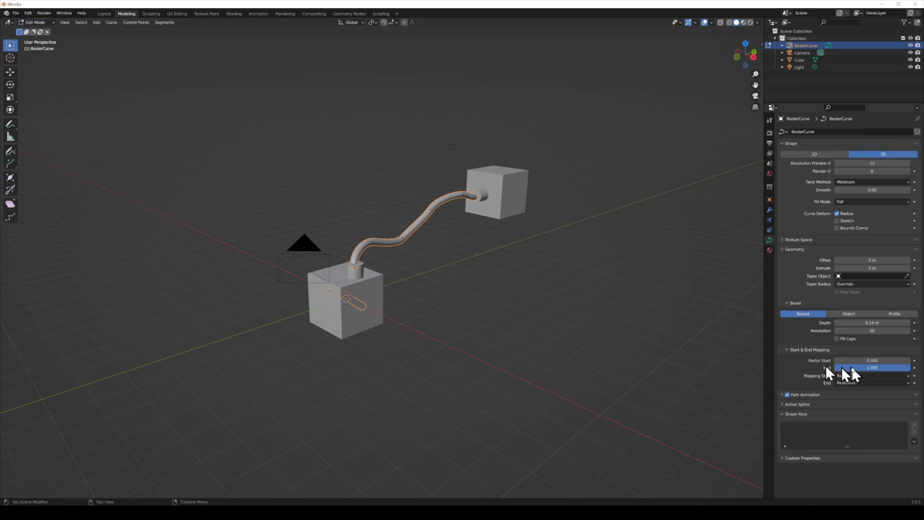
click(258, 13)
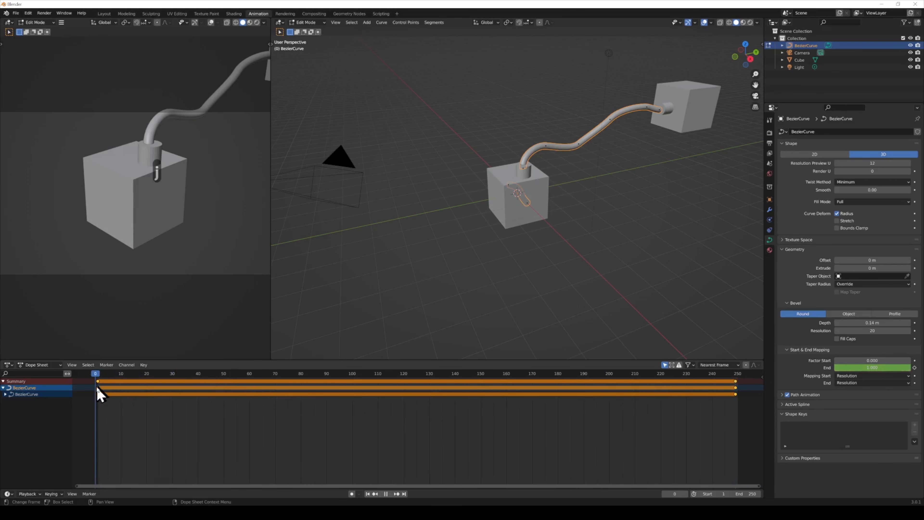
click(97, 373)
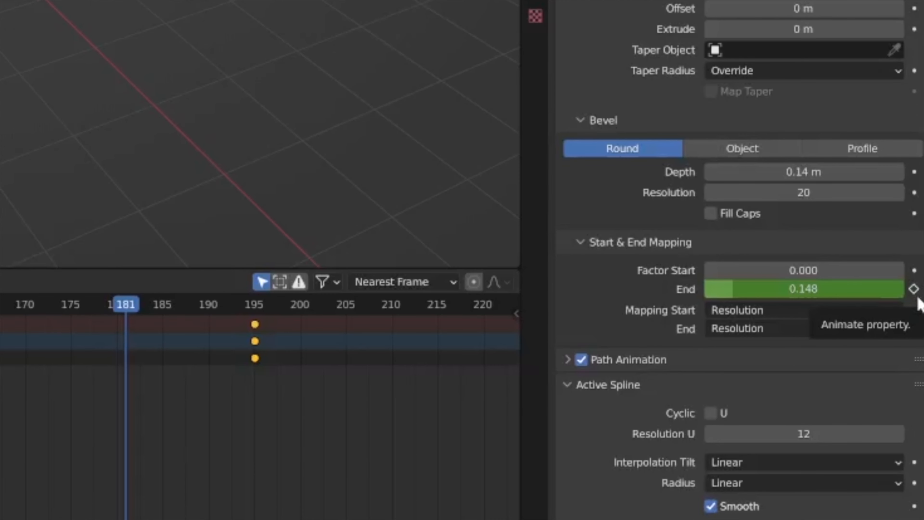
click(914, 289)
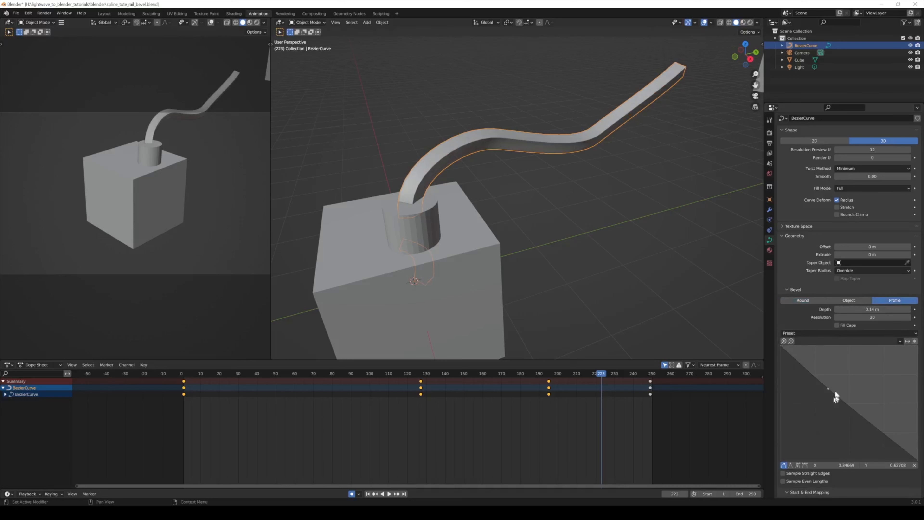
Step: Reshape the profile bevel curve, then set Bevel to Object with Taper Radius on Multiply
drag(828, 388, 815, 405)
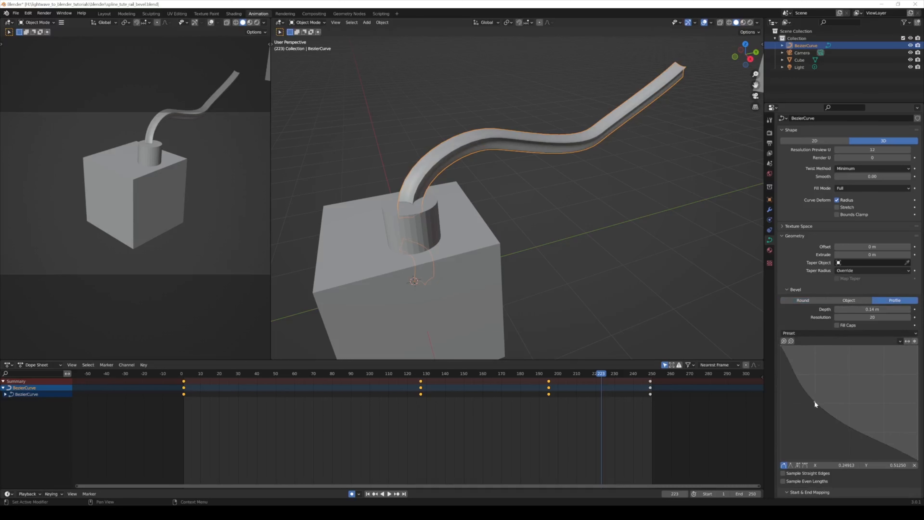
drag(815, 404, 875, 430)
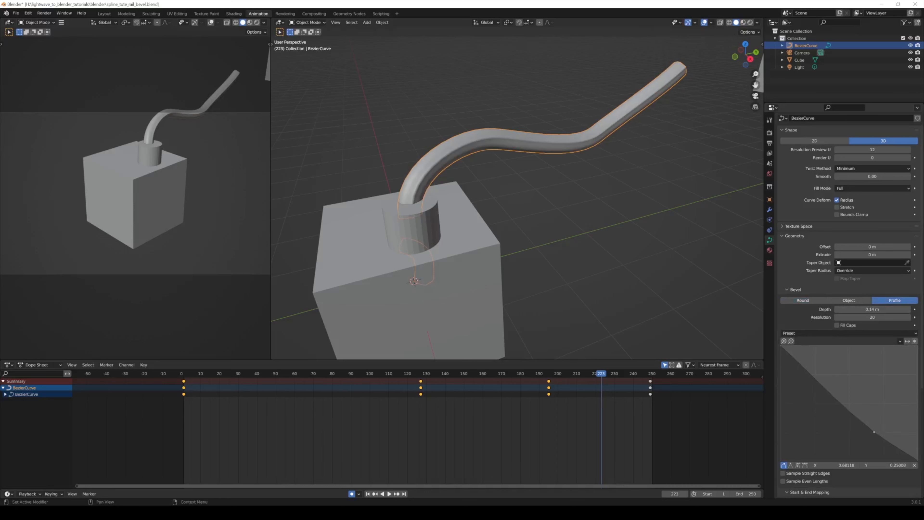
click(847, 300)
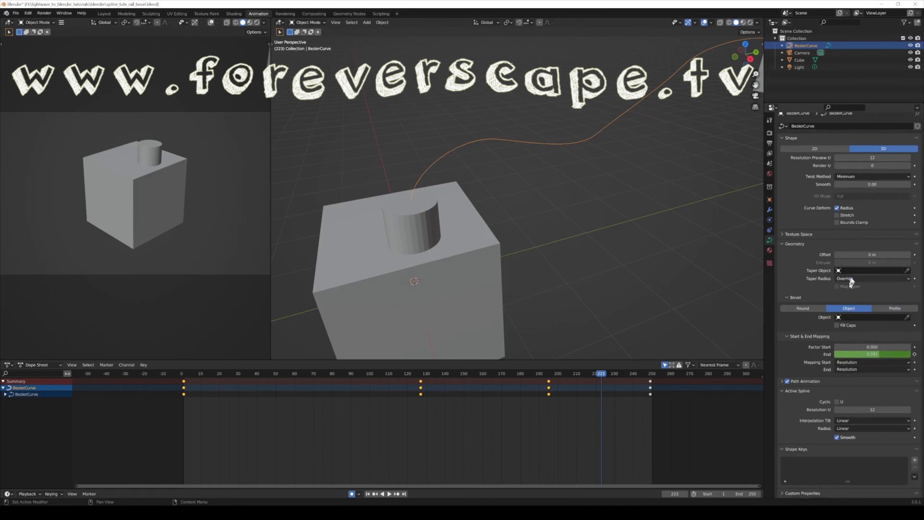
click(872, 278)
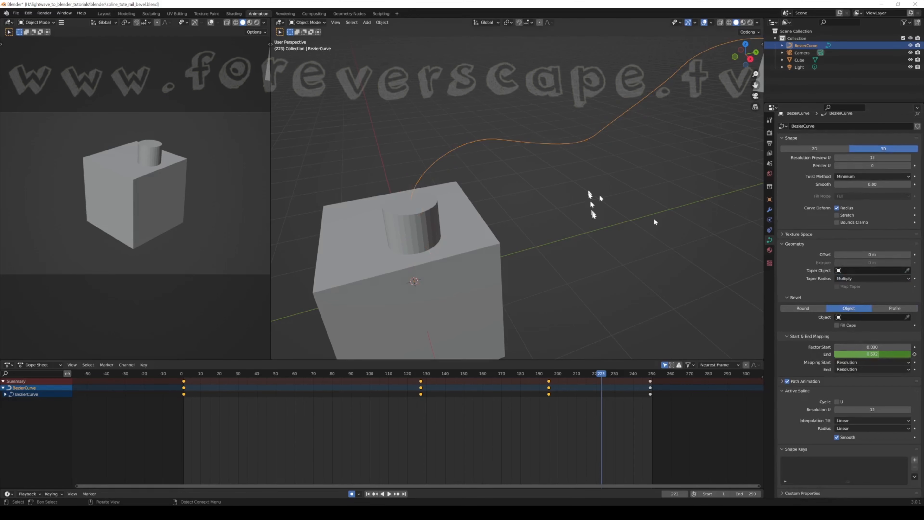